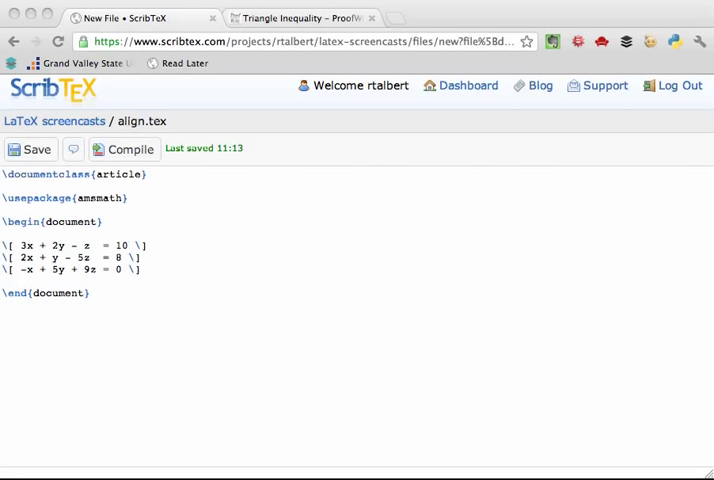
{"action": "mouse_move", "coordinate": [304, 292]}
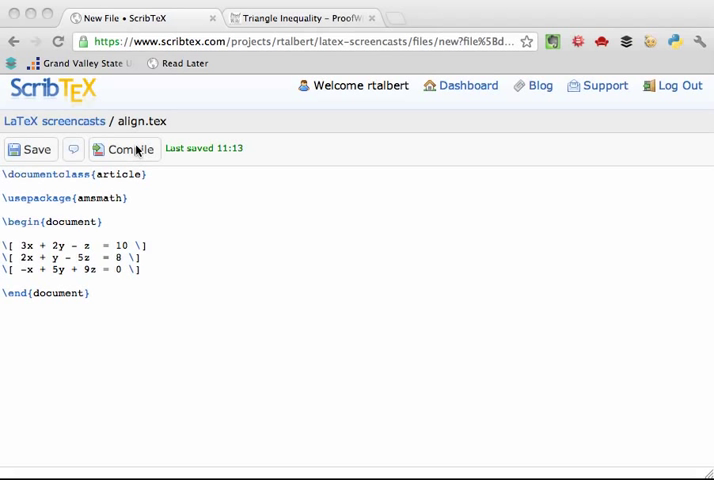
{"action": "mouse_move", "coordinate": [258, 76]}
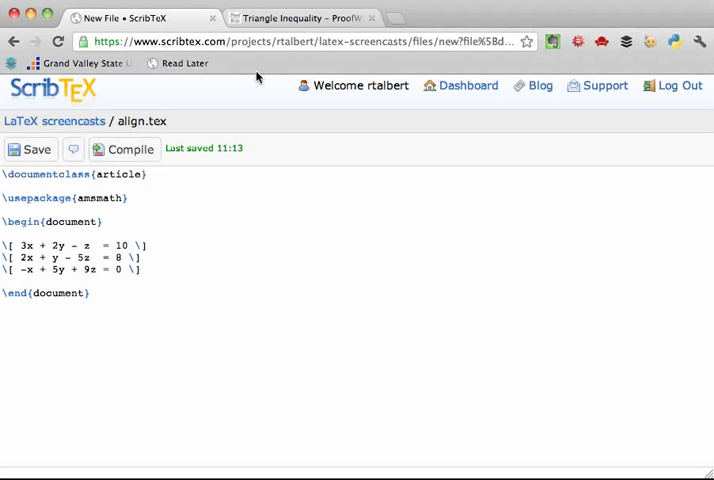
Step: Compile align.tex so the three displayed equations render in a new output tab
{"action": "left_click", "coordinate": [128, 148]}
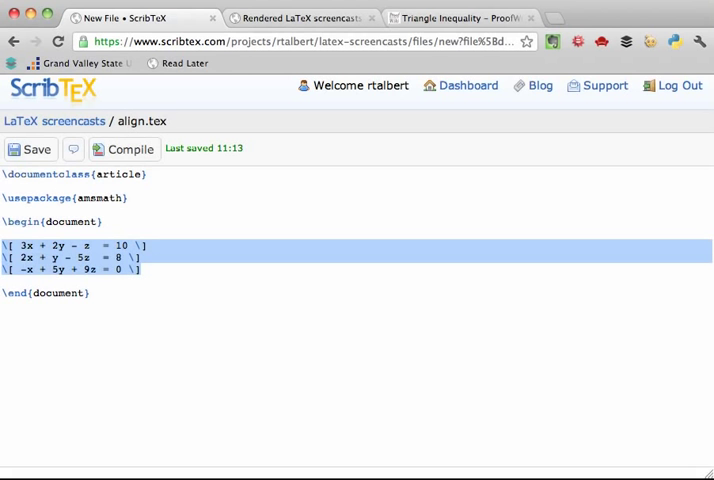
Step: Delete the three \[ \] equations and begin an align block with 3x + 2y − z &= 10
{"action": "key", "text": "Delete"}
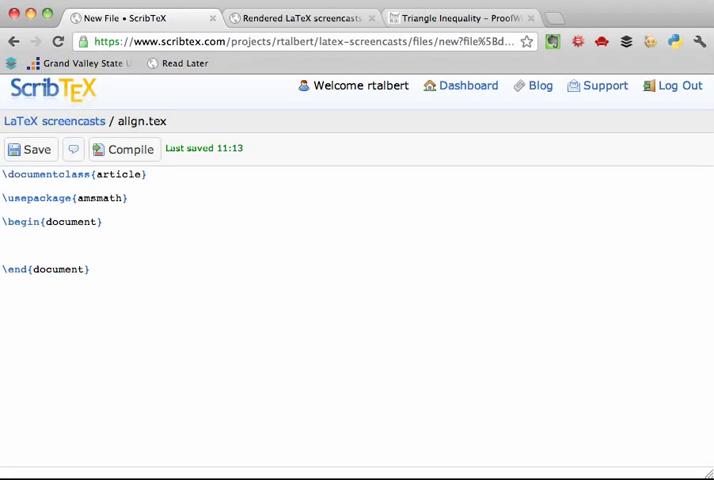
{"action": "type", "text": "\\begin"}
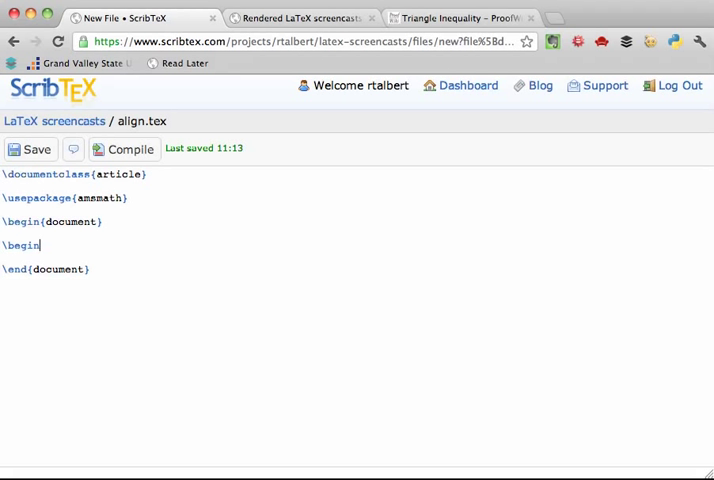
{"action": "type", "text": "{align"}
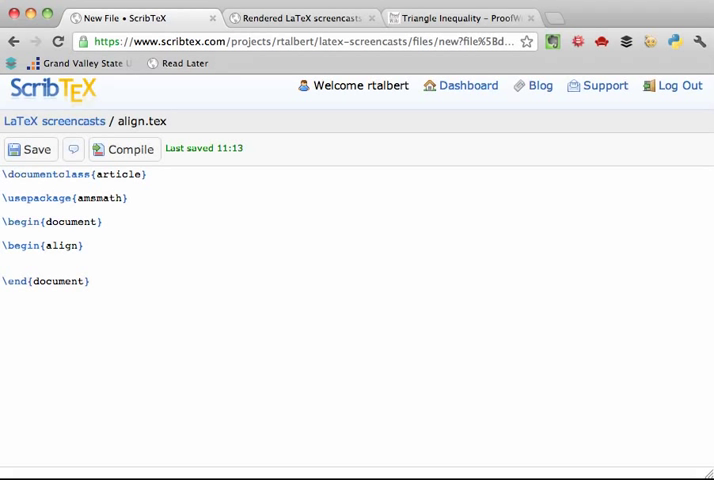
{"action": "type", "text": "3x"}
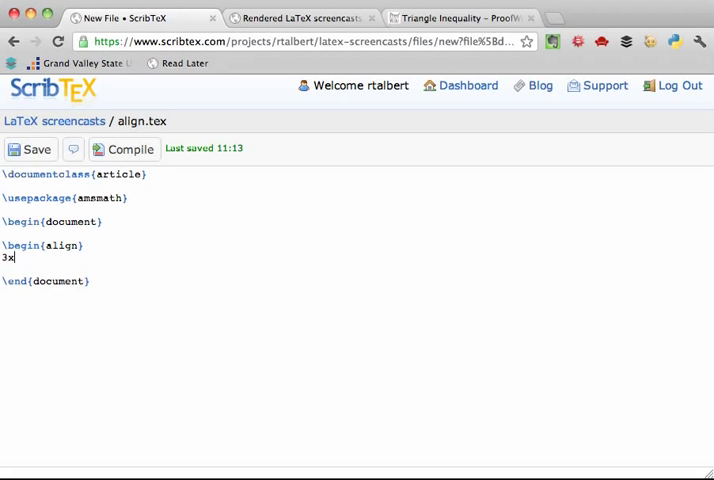
{"action": "type", "text": "+ 2y -"}
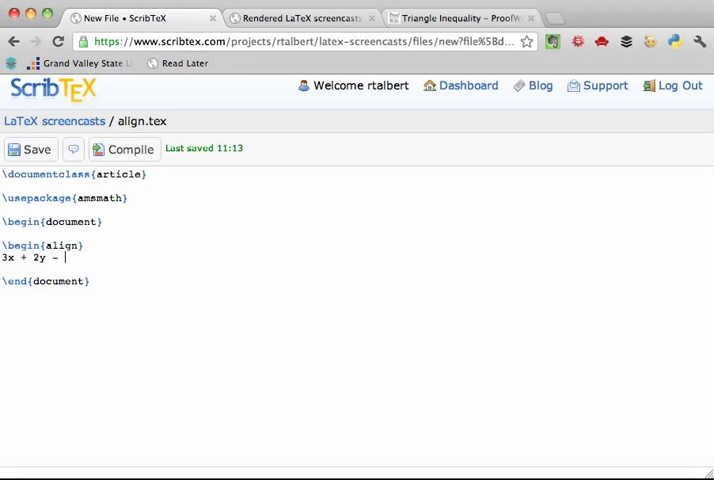
{"action": "type", "text": "z"}
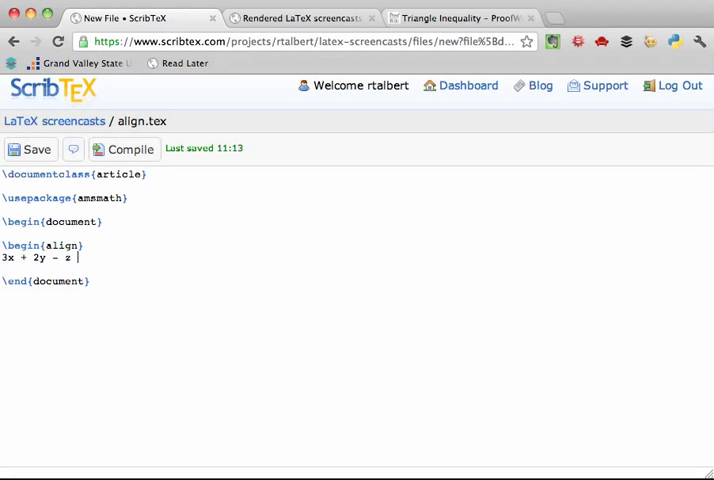
{"action": "type", "text": "&"}
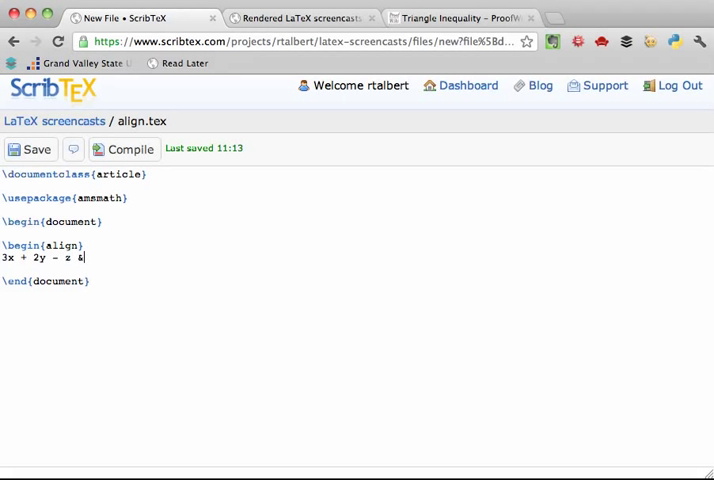
{"action": "type", "text": "="}
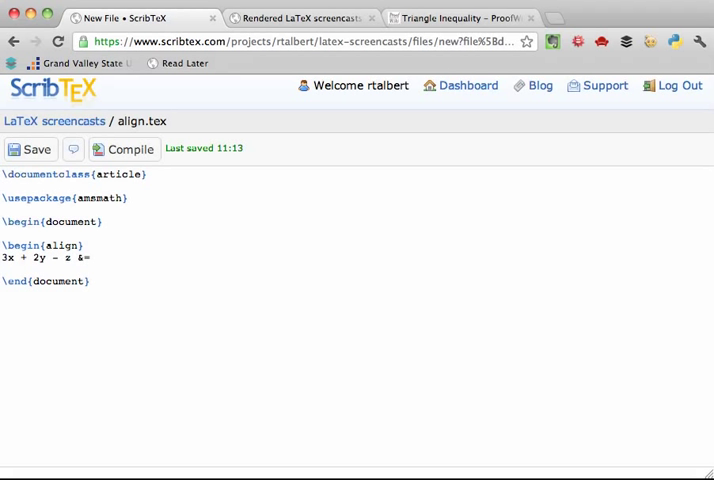
{"action": "type", "text": "10 \\\\"}
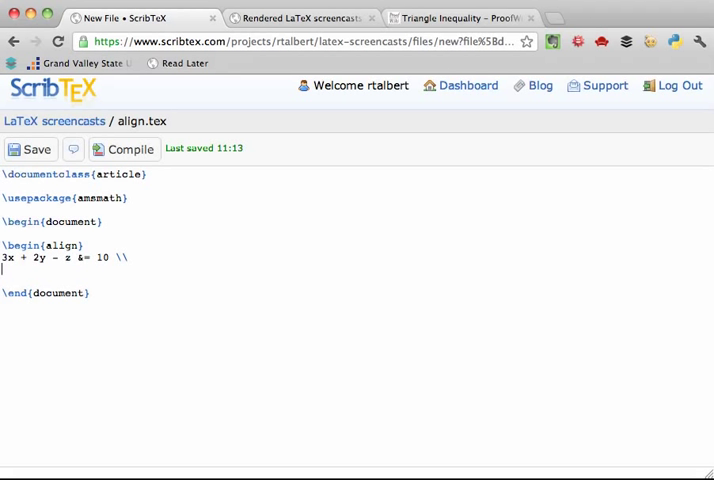
Step: Add the rows 2x + y − 5z &= 8 and −x + 5y + 9z &= 0, then close with \end{align}
{"action": "type", "text": "2x +"}
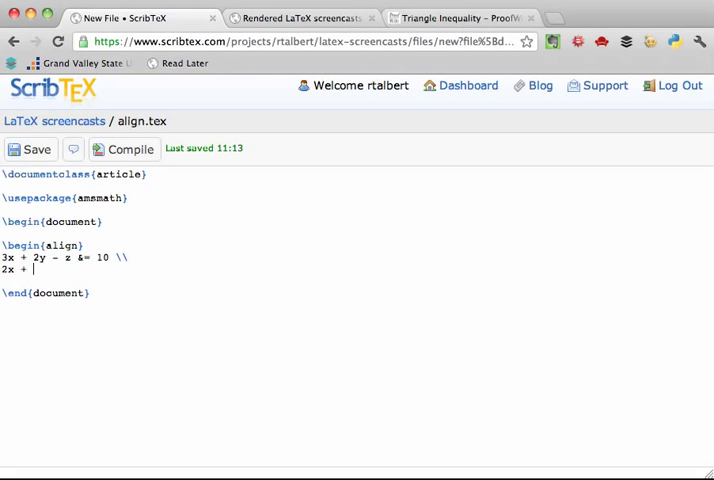
{"action": "type", "text": "y - 5z"}
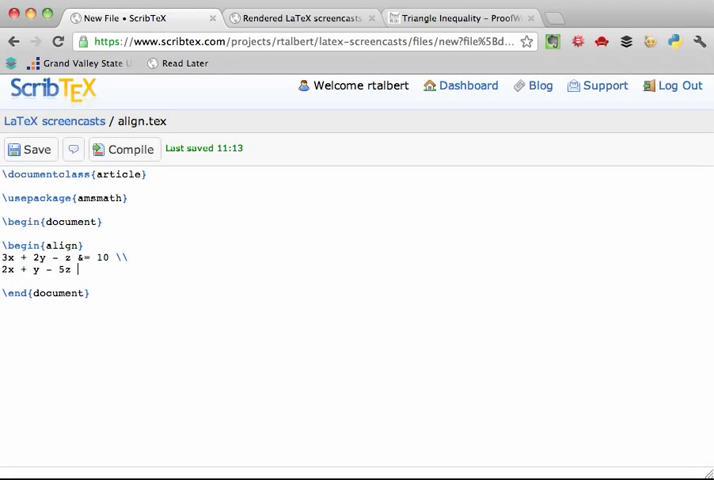
{"action": "type", "text": "&="}
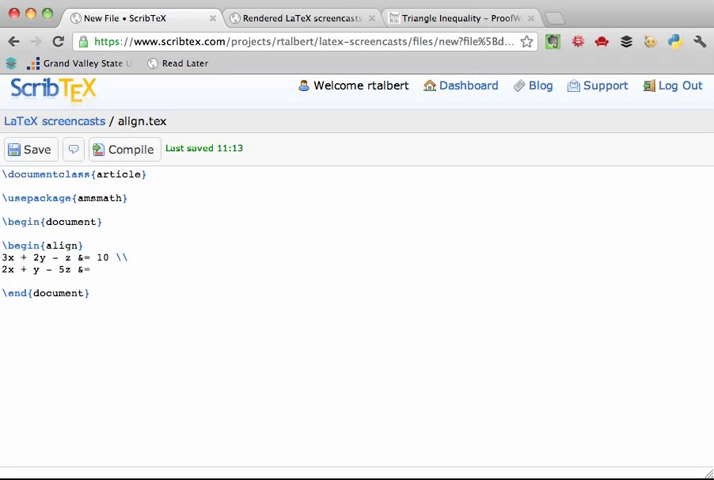
{"action": "type", "text": "8 \\\\"}
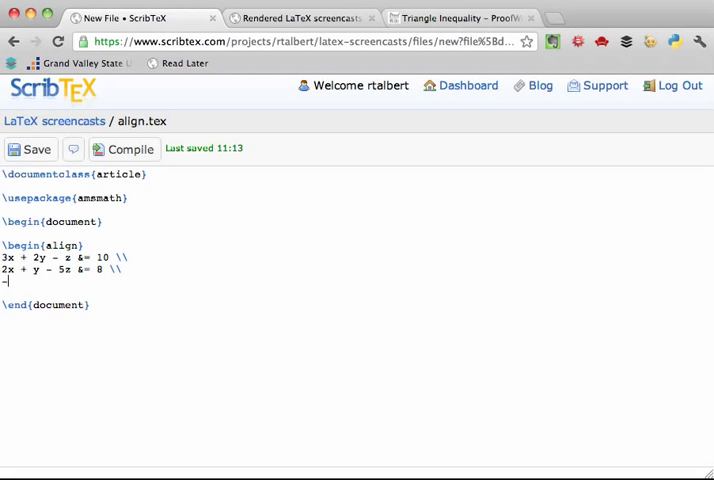
{"action": "type", "text": "-x + 5y"}
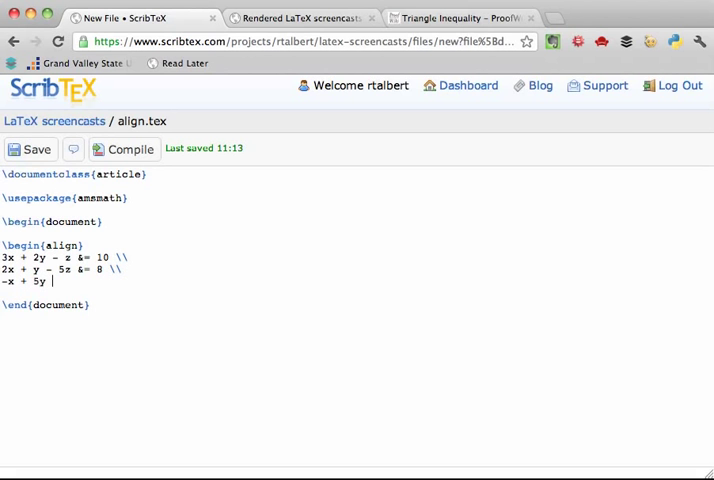
{"action": "type", "text": "+ 9z &"}
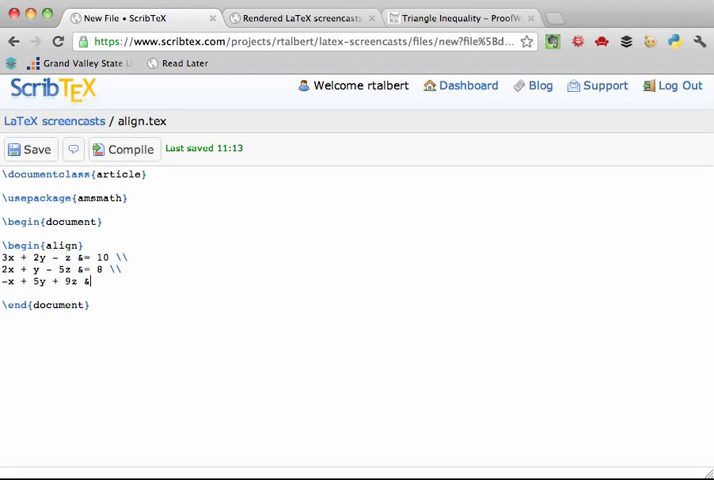
{"action": "type", "text": "= 0"}
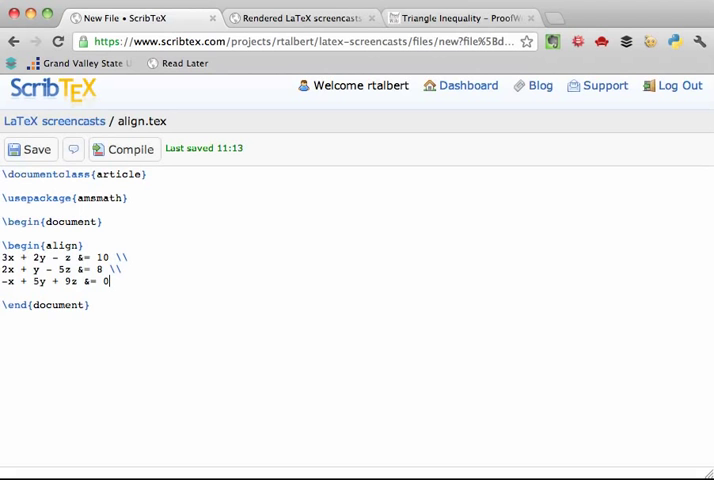
{"action": "key", "text": "Enter"}
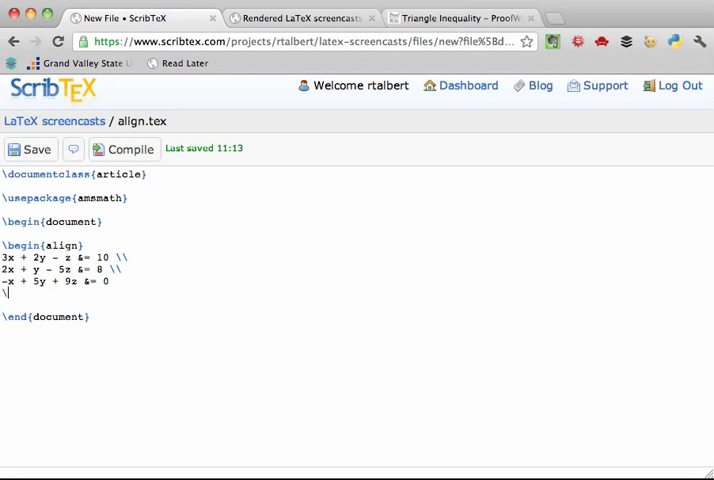
{"action": "type", "text": "\\end{"}
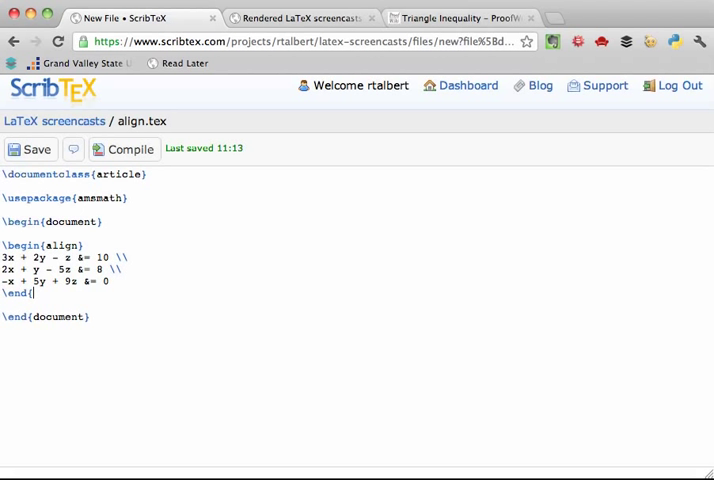
{"action": "type", "text": "align}"}
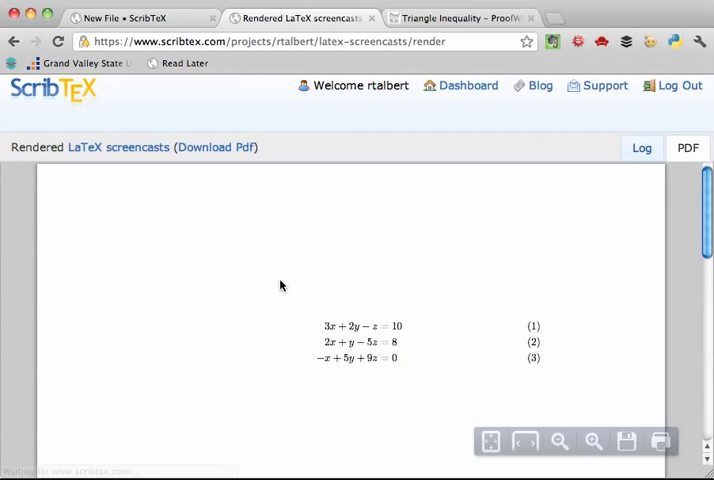
{"action": "mouse_move", "coordinate": [206, 350]}
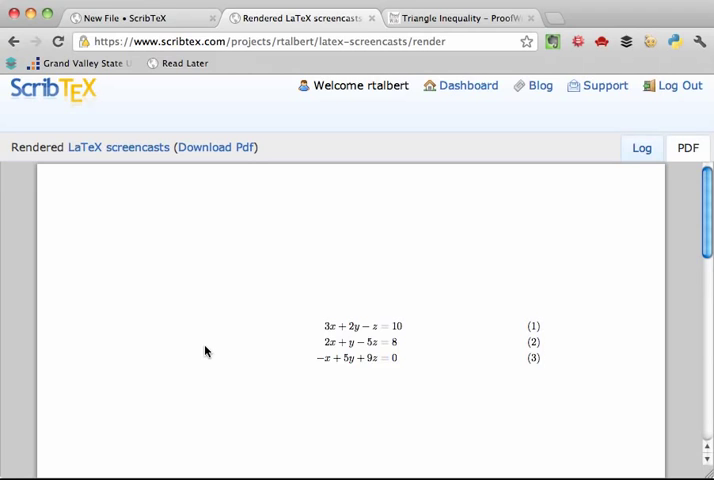
{"action": "mouse_move", "coordinate": [140, 22]}
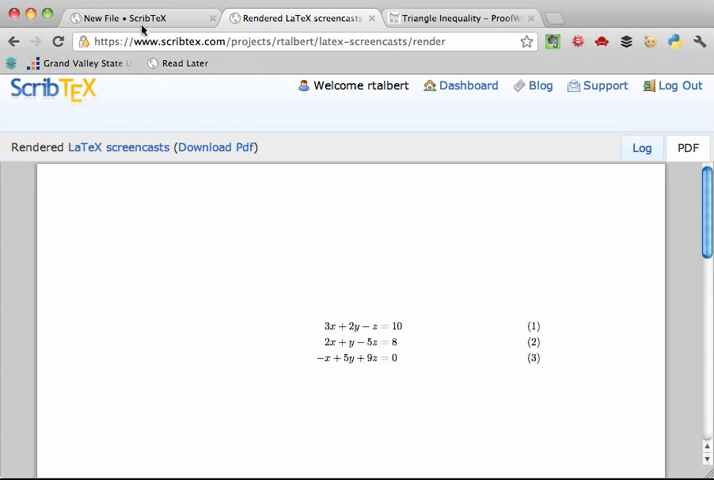
Step: Return to the source and recompile to confirm the align* system renders without numbers
{"action": "left_click", "coordinate": [130, 22]}
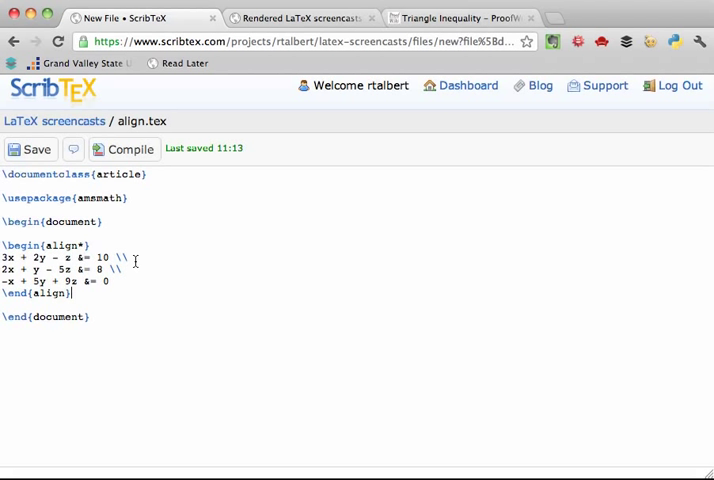
{"action": "left_click", "coordinate": [124, 148]}
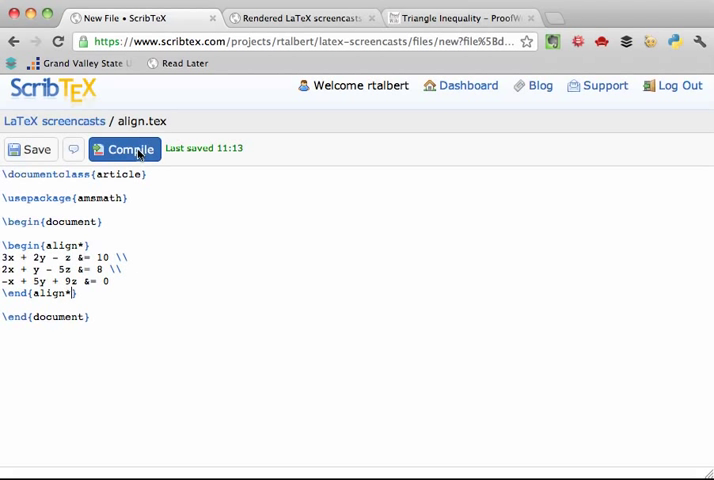
{"action": "left_click", "coordinate": [128, 148]}
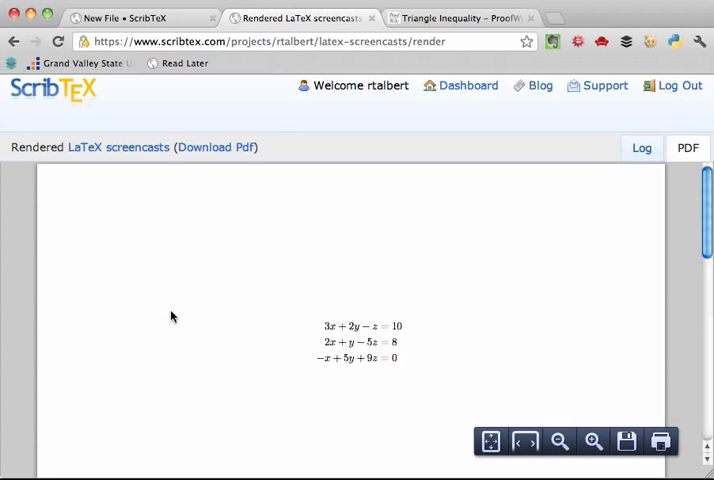
{"action": "mouse_move", "coordinate": [156, 78]}
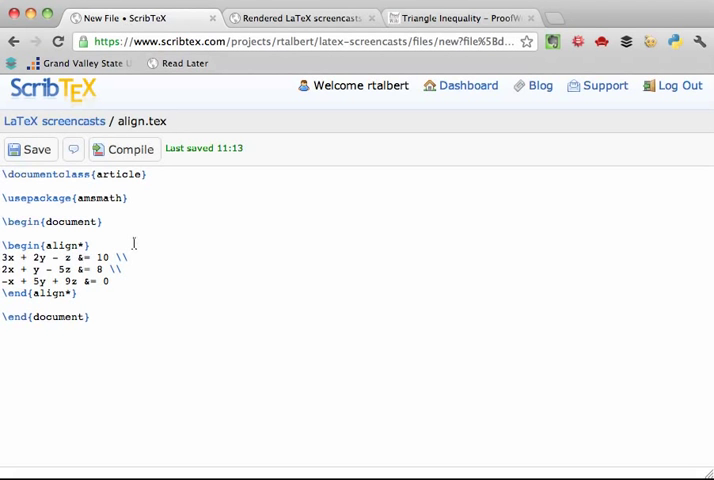
{"action": "mouse_move", "coordinate": [96, 298]}
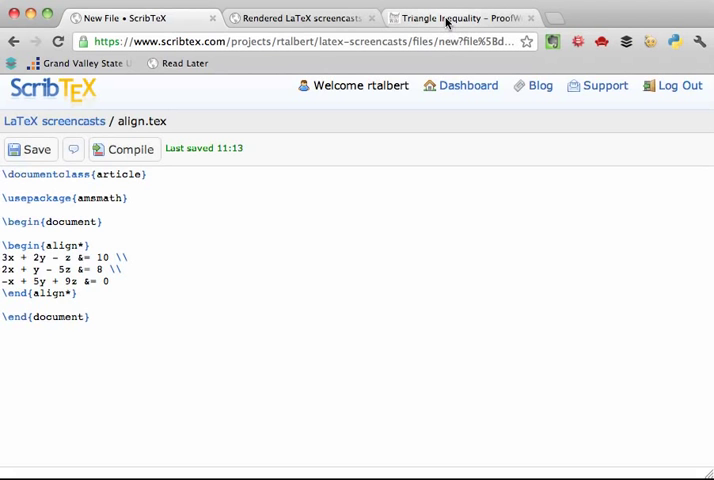
{"action": "mouse_move", "coordinate": [462, 20]}
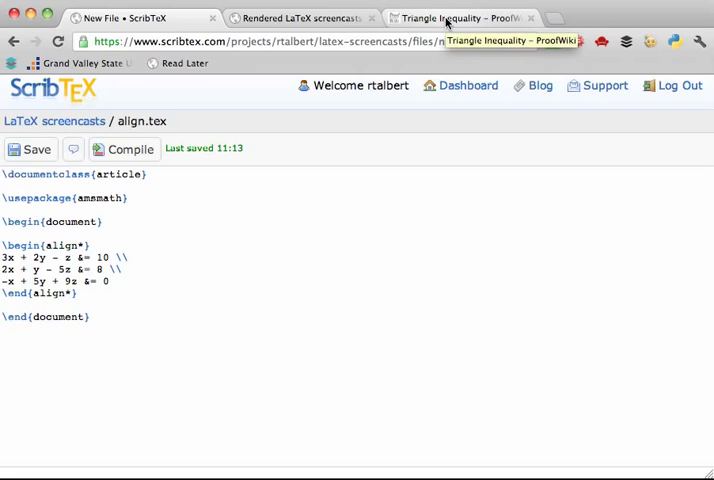
{"action": "left_click", "coordinate": [456, 18]}
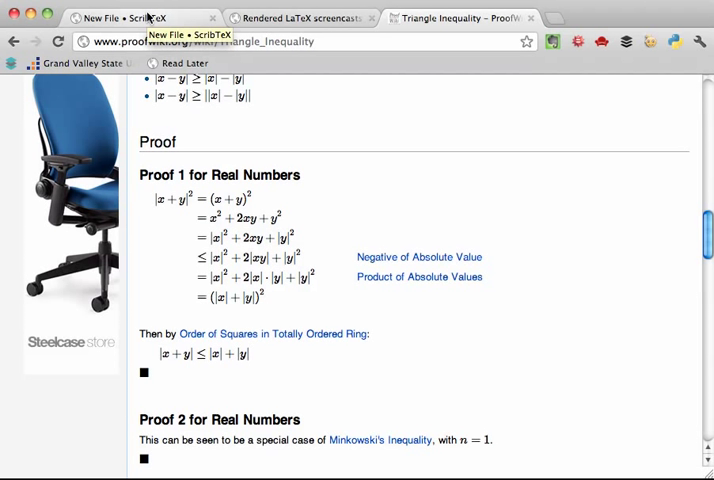
{"action": "left_click", "coordinate": [120, 18]}
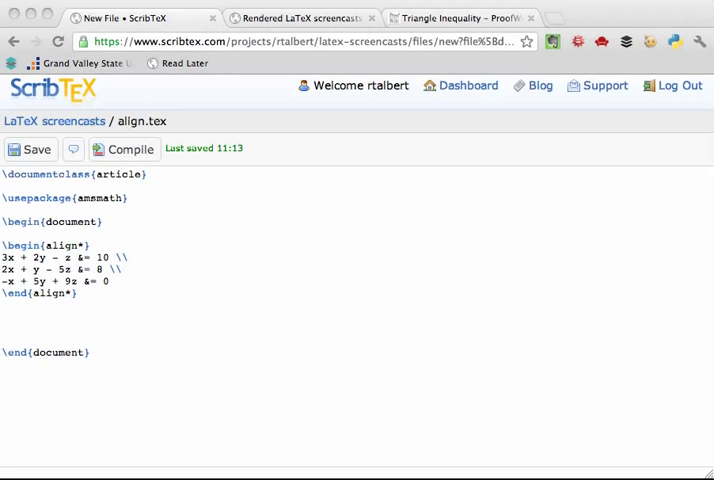
{"action": "mouse_move", "coordinate": [150, 288]}
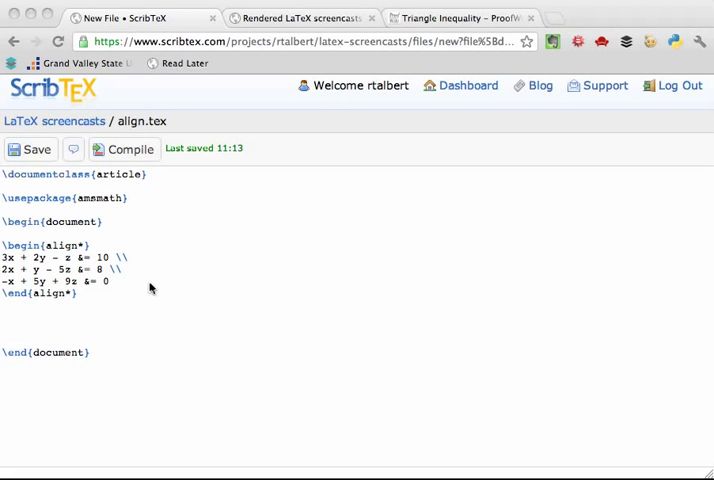
Step: Begin a second align* block below the system with |x + y|^2 &= (x+y)^2
{"action": "left_click", "coordinate": [4, 328]}
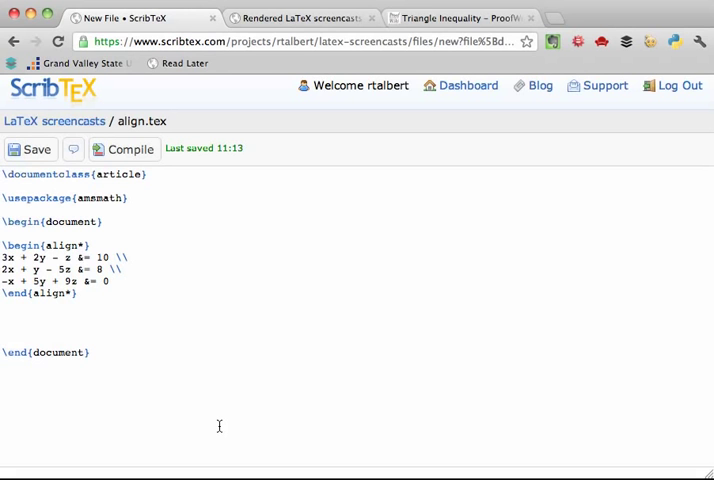
{"action": "type", "text": "\\"}
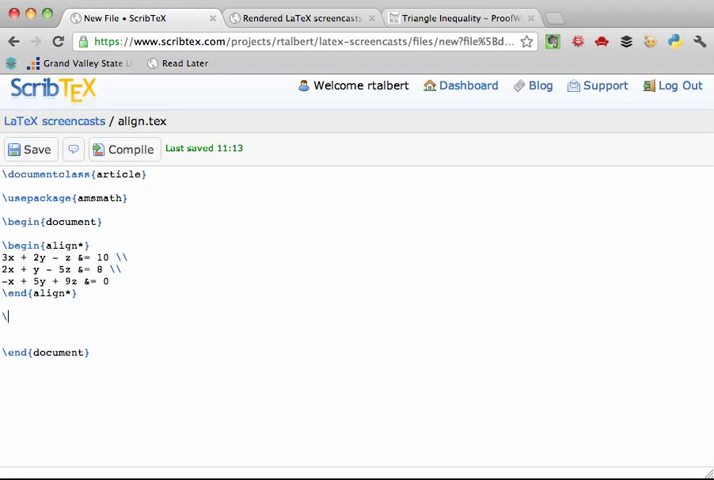
{"action": "type", "text": "begin{align*}"}
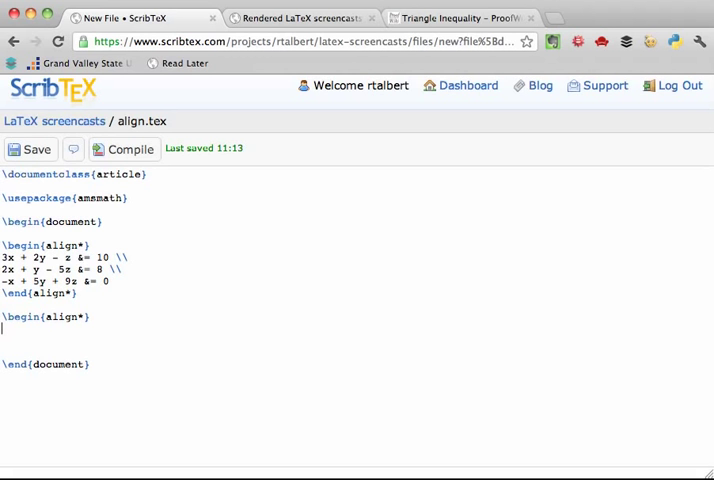
{"action": "type", "text": "|x + y|^2"}
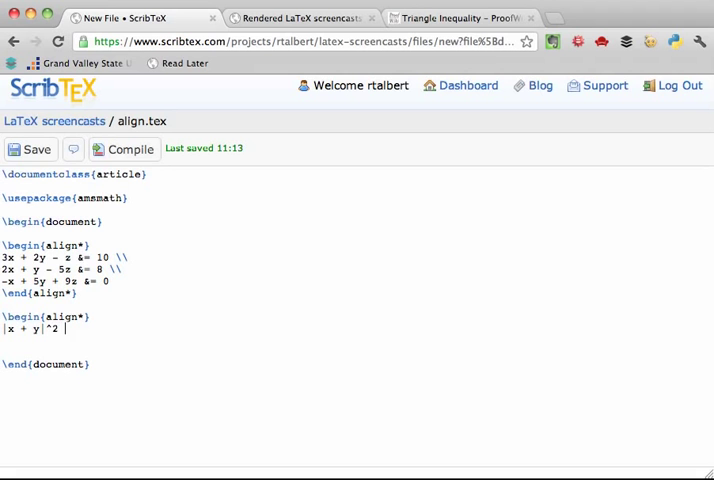
{"action": "type", "text": "&= ("}
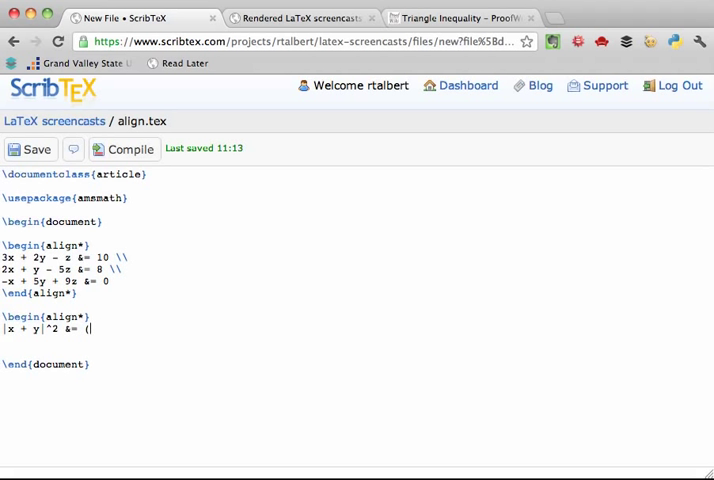
{"action": "type", "text": "x+y_^2"}
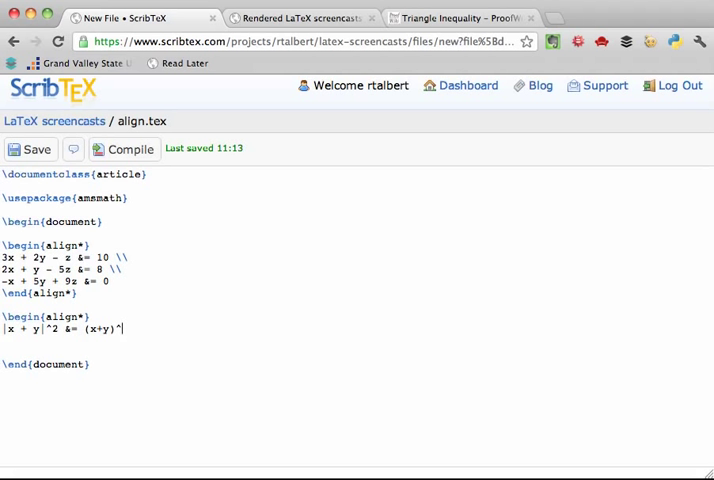
{"action": "type", "text": "2 \\\\"}
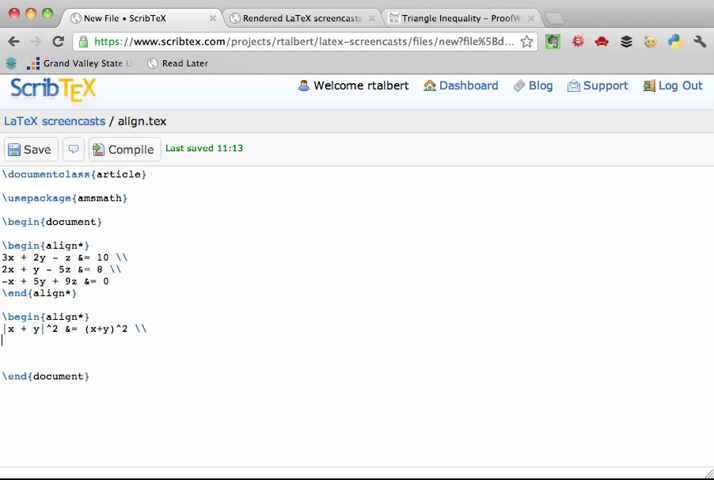
Step: Continue the chain with &= x^2 + 2xy + y^2 and &= |x|^2 + 2xy + y^2
{"action": "type", "text": "&"}
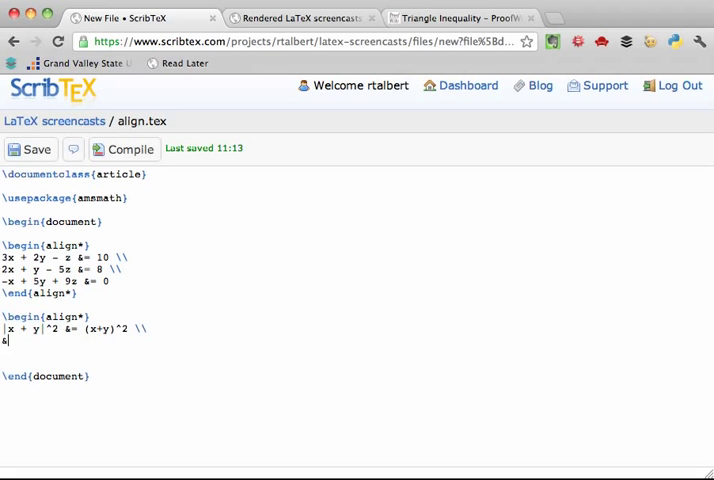
{"action": "key", "text": "BackSpace"}
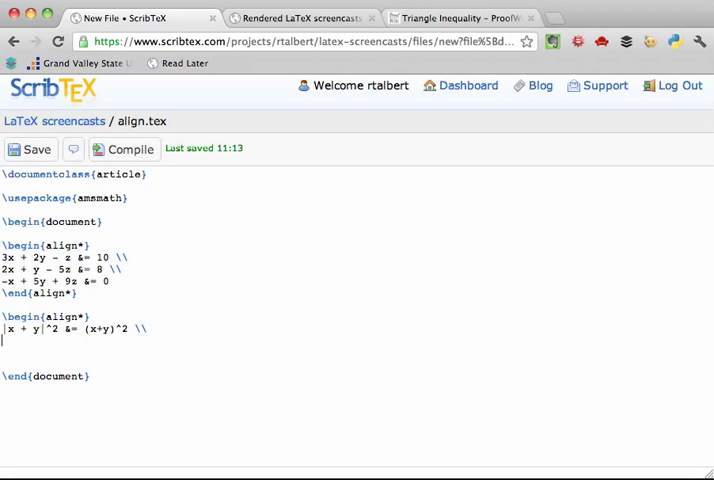
{"action": "type", "text": "&"}
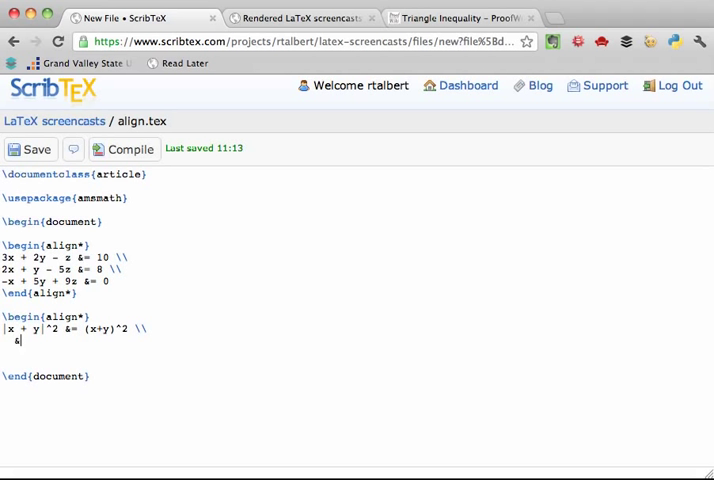
{"action": "type", "text": "= x"}
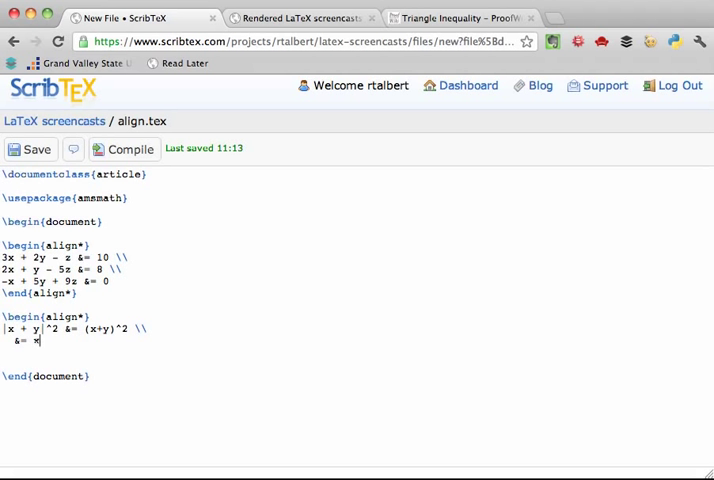
{"action": "type", "text": "^2 + 2xy"}
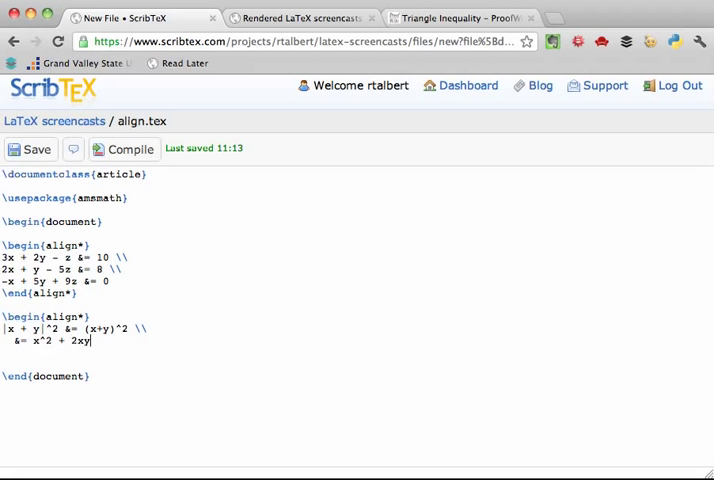
{"action": "type", "text": "+ y^2 \\\\"}
{"action": "type", "text": "&="}
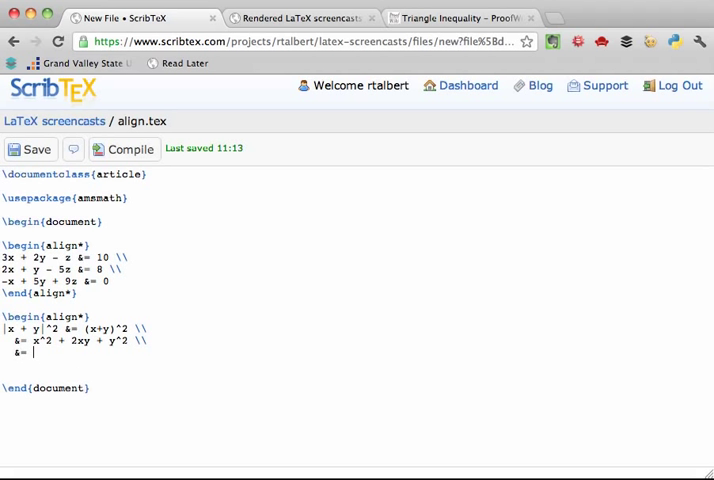
{"action": "type", "text": "|x|"}
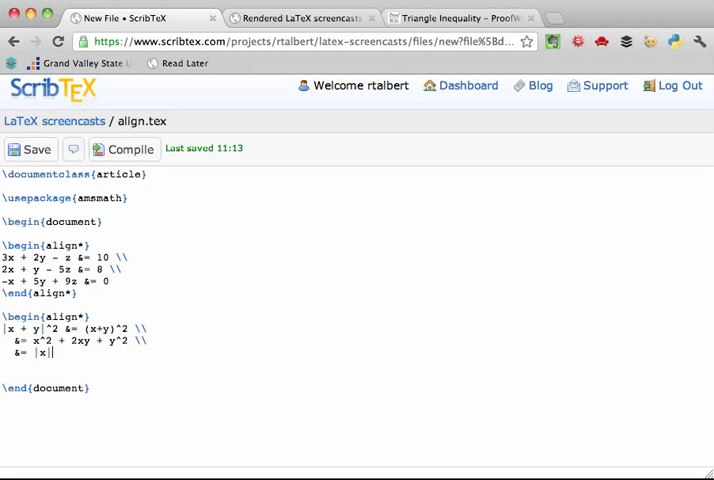
{"action": "type", "text": "^2 + 2"}
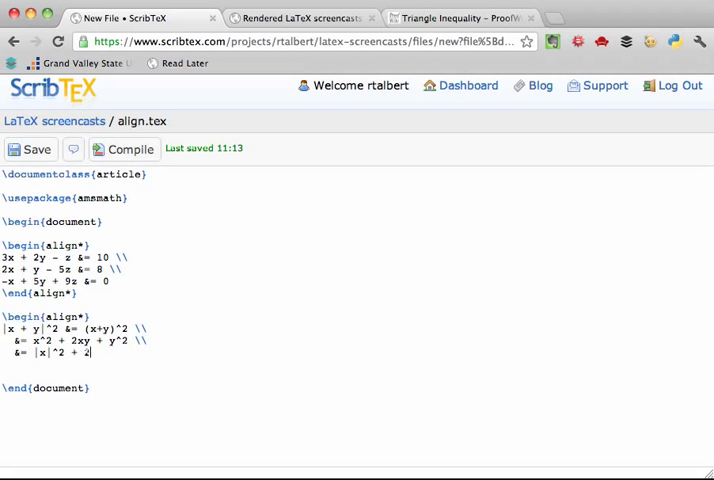
{"action": "type", "text": "xy + y^2 \\\\"}
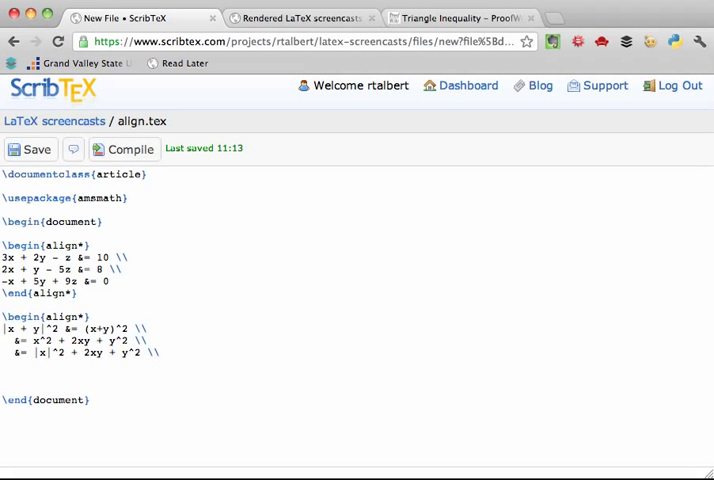
Step: Add the inequality row &\leq |x|^2 + 2|xy| + |y|^2
{"action": "type", "text": "&\\leq"}
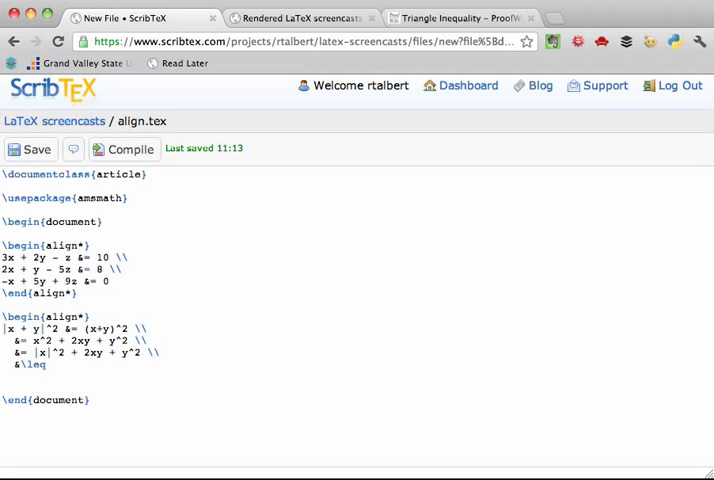
{"action": "type", "text": "|x|62"}
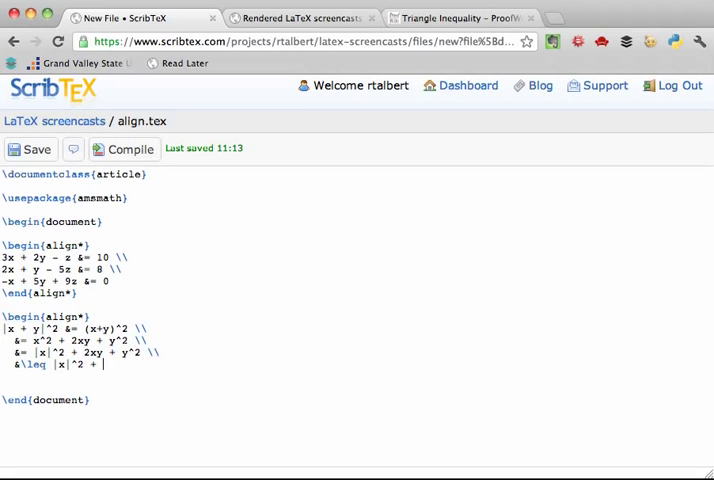
{"action": "type", "text": "2"}
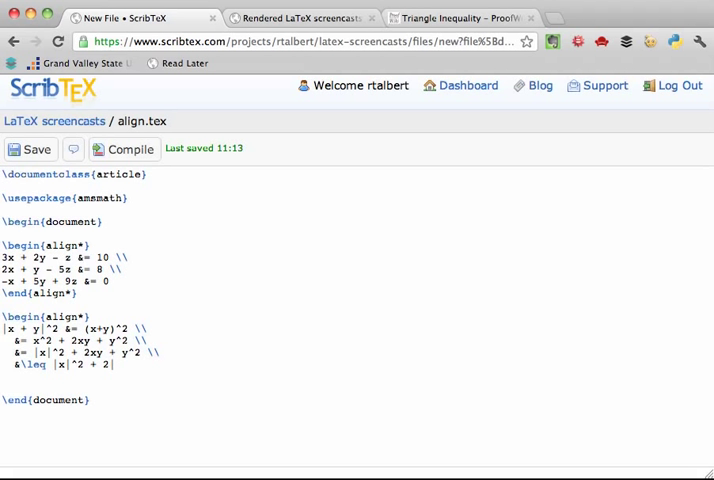
{"action": "type", "text": "xy|"}
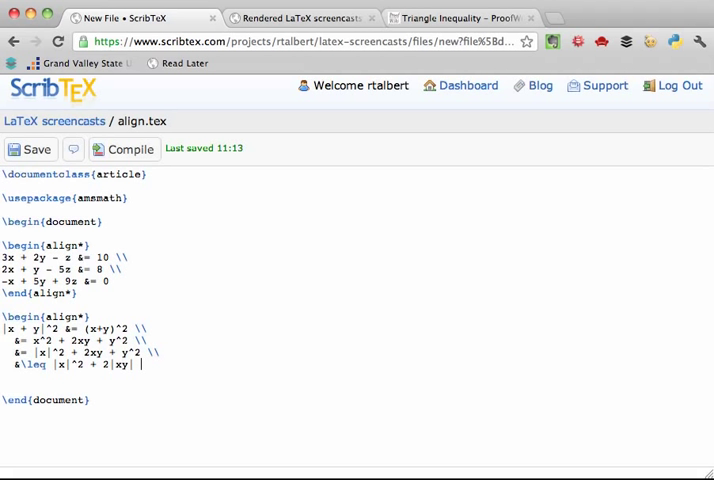
{"action": "type", "text": "+"}
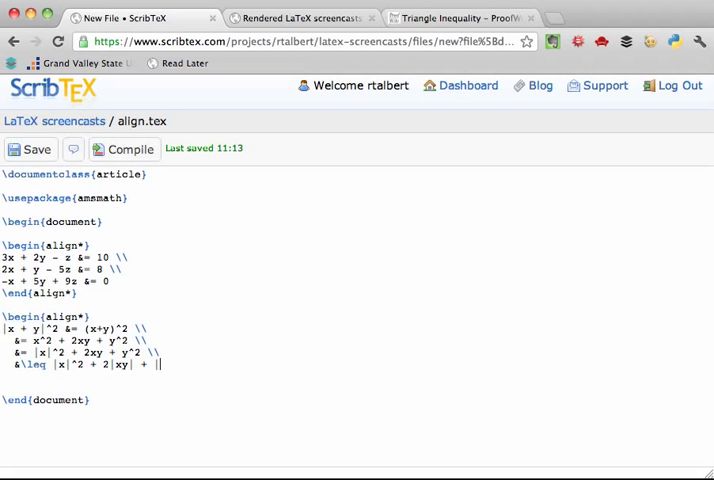
{"action": "type", "text": "|y|^2"}
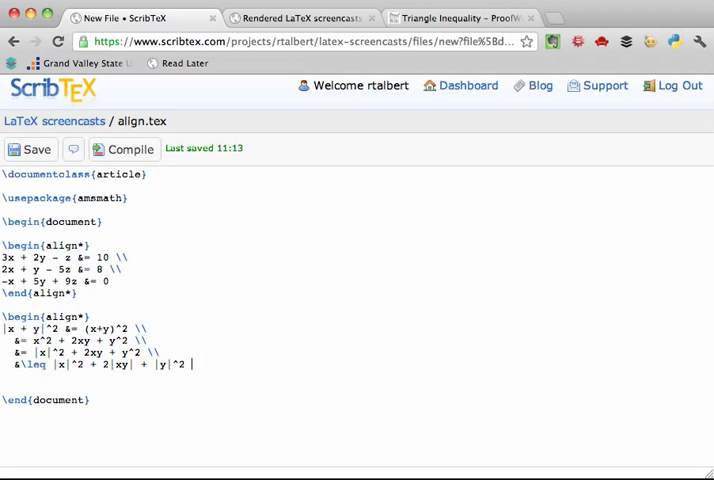
{"action": "type", "text": "\\\\"}
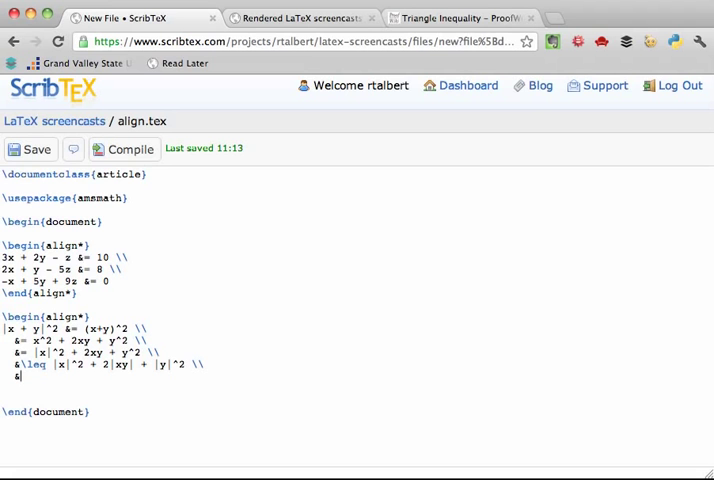
Step: Finish with &= |x|^2 + 2|x||y| + |y|^2 and &= (|x| + |y|)^2, then compile
{"action": "type", "text": "= |x|^2 +"}
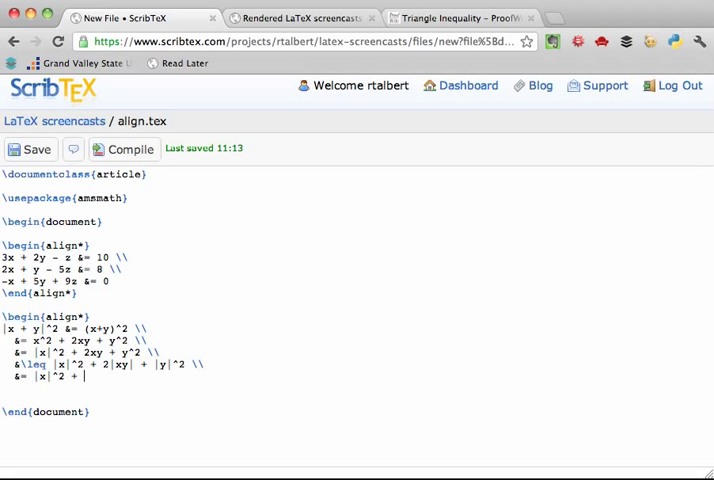
{"action": "type", "text": "|x||y| + |y|"}
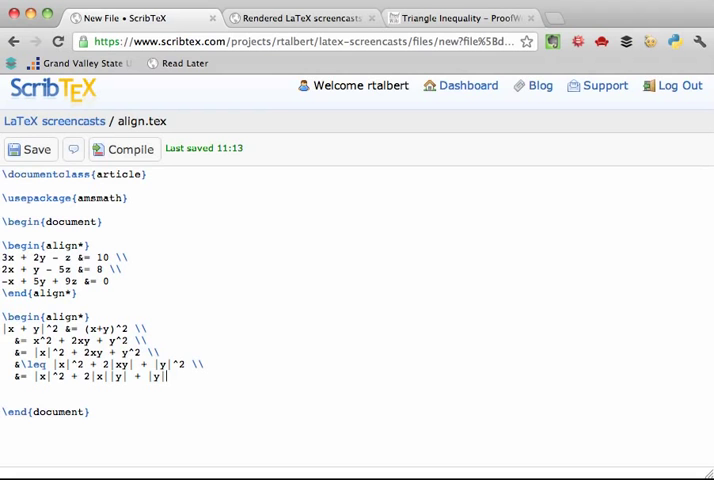
{"action": "type", "text": "\\\\"}
{"action": "type", "text": "&="}
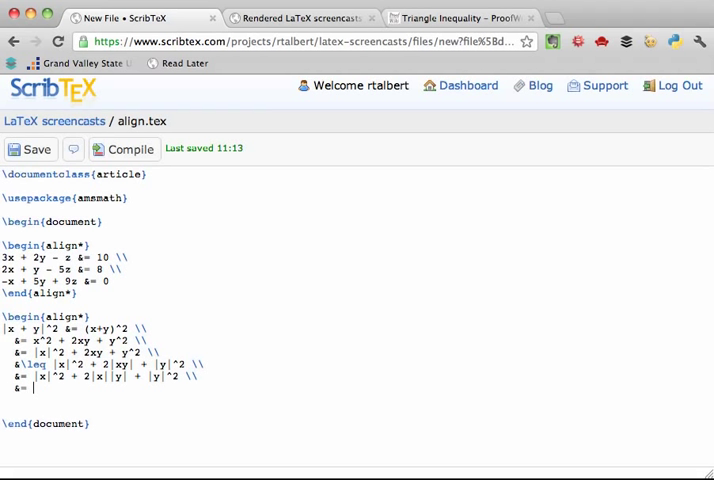
{"action": "type", "text": "( |x|"}
{"action": "type", "text": "\\end{align*}"}
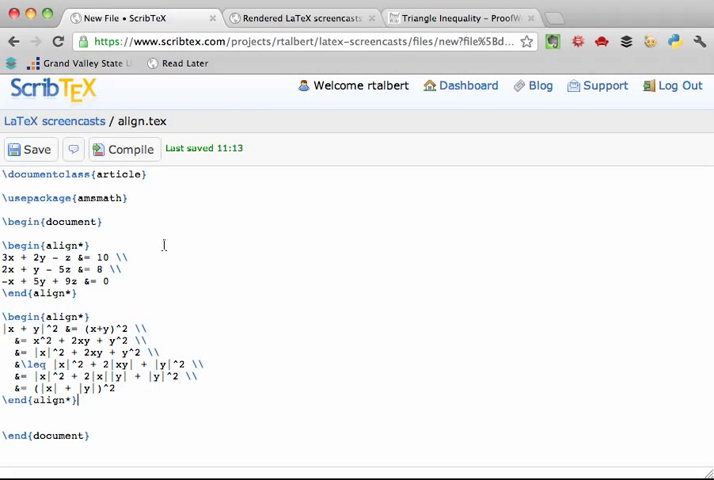
{"action": "left_click", "coordinate": [128, 148]}
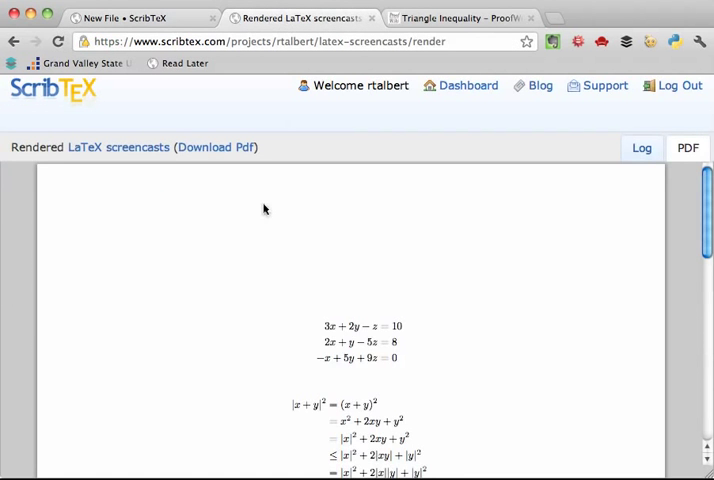
Step: Scroll through the rendered PDF to check both aligned equation blocks
{"action": "scroll", "scroll_direction": "down", "scroll_amount": 3}
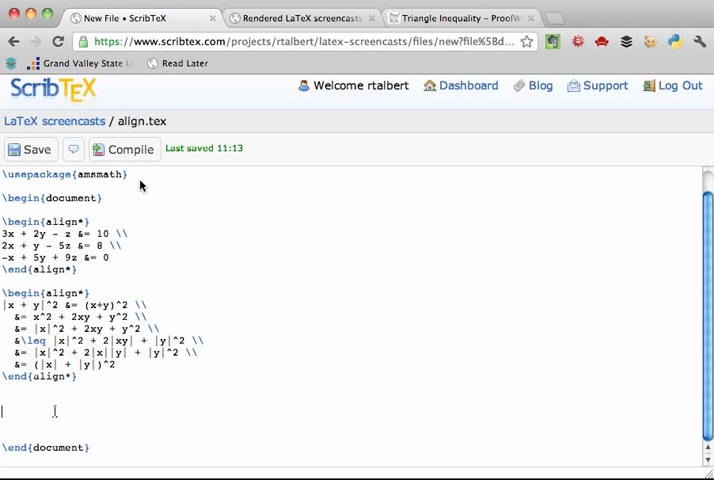
Step: Write a two-column align* with u &= x, dv &= \sin x dx, du &= dx, v &= -\cos x, and compile
{"action": "type", "text": "\\begin"}
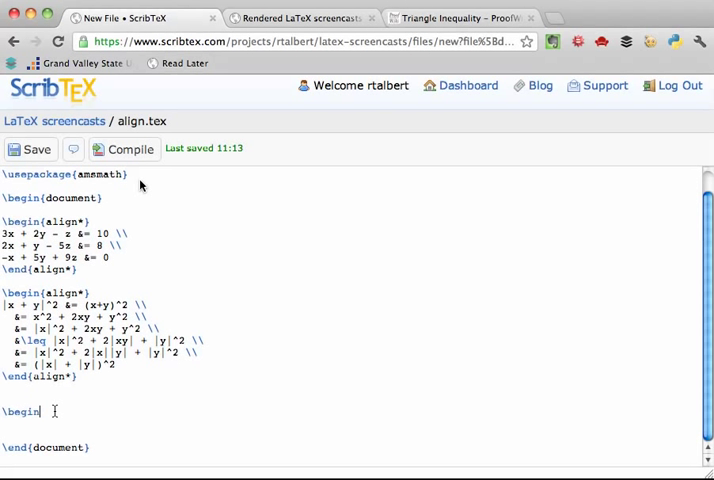
{"action": "type", "text": "{align*}"}
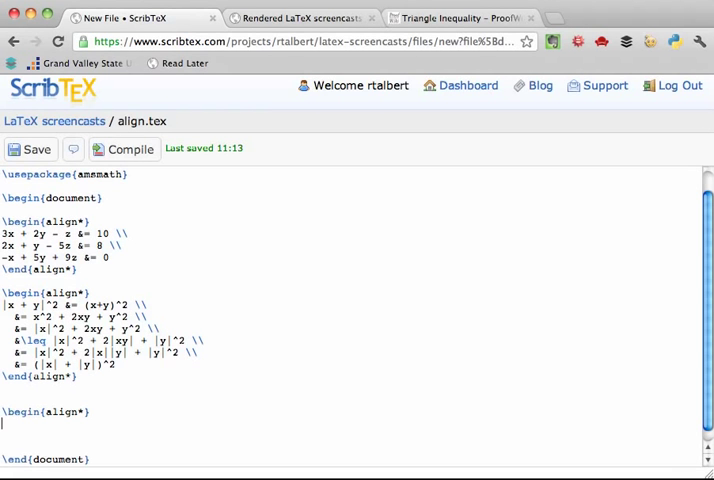
{"action": "type", "text": "u &= x  dv &="}
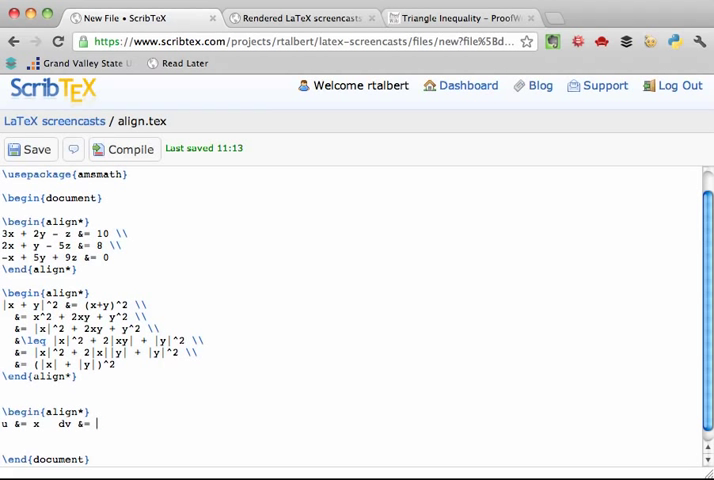
{"action": "type", "text": "\\sin x dx \\\\"}
{"action": "left_click", "coordinate": [350, 434]}
{"action": "type", "text": "du"}
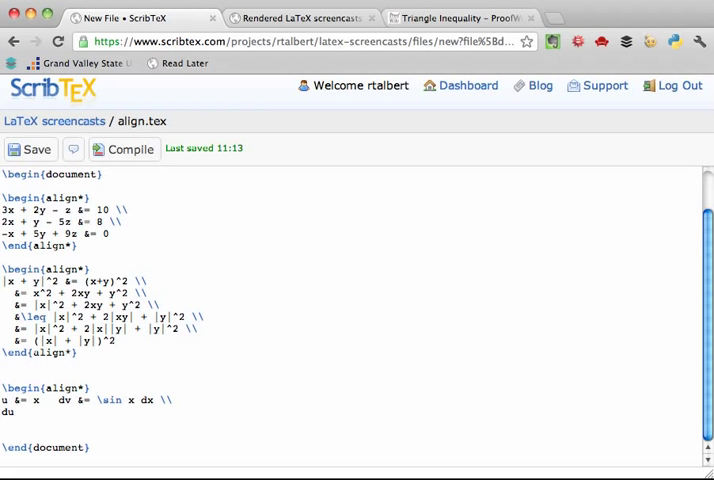
{"action": "type", "text": "&= dx"}
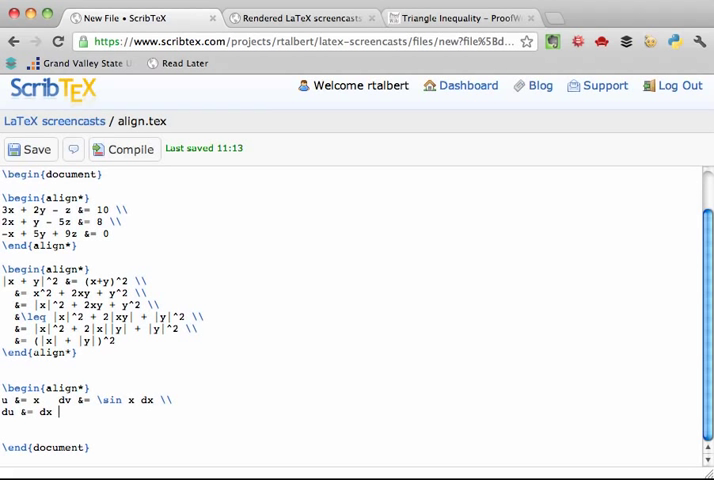
{"action": "type", "text": "v &="}
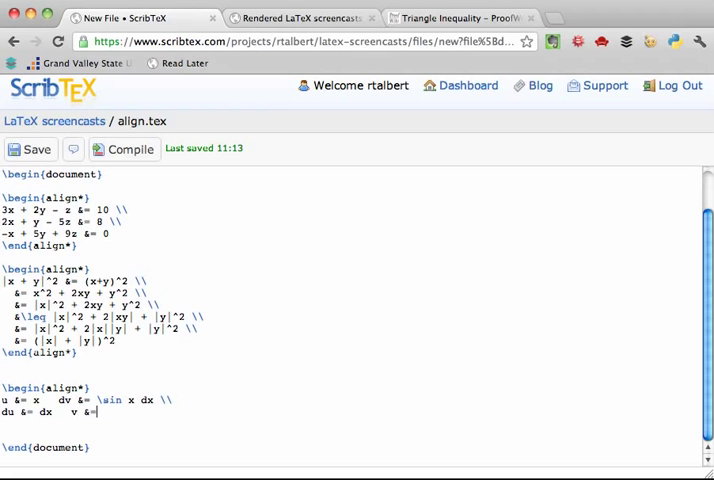
{"action": "type", "text": "\\cos x"}
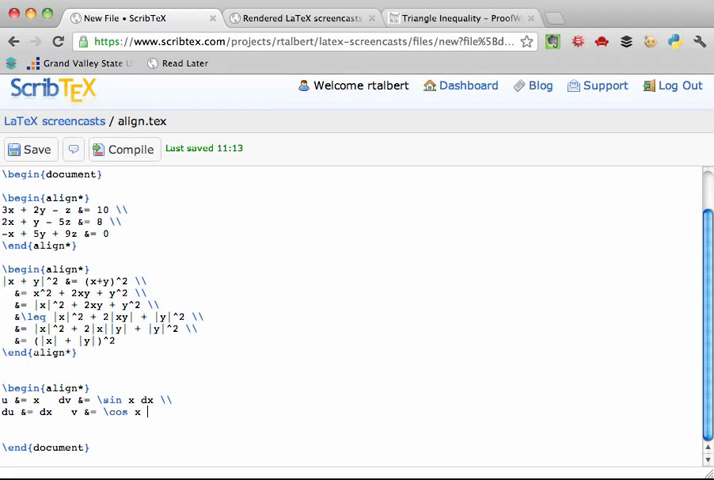
{"action": "type", "text": "\\end{align*"}
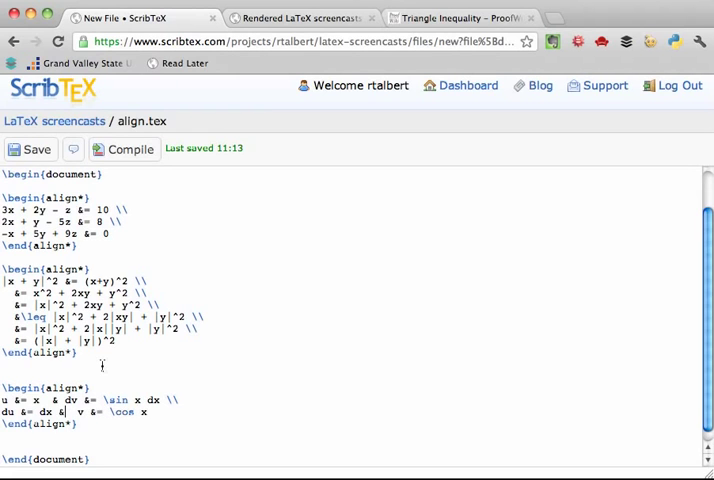
{"action": "left_click", "coordinate": [124, 148]}
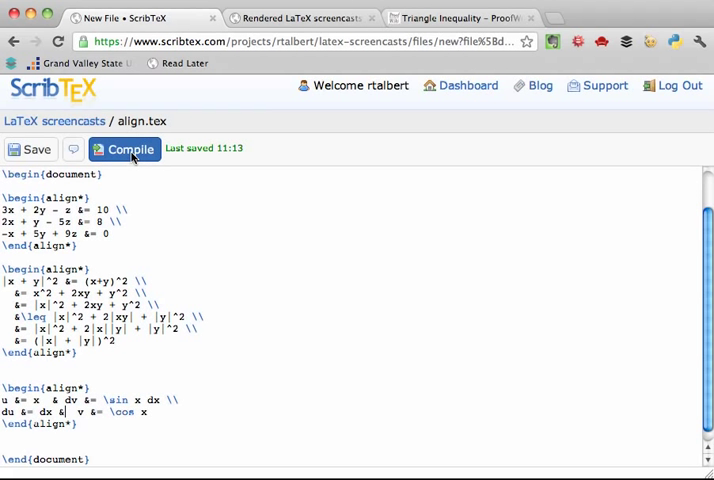